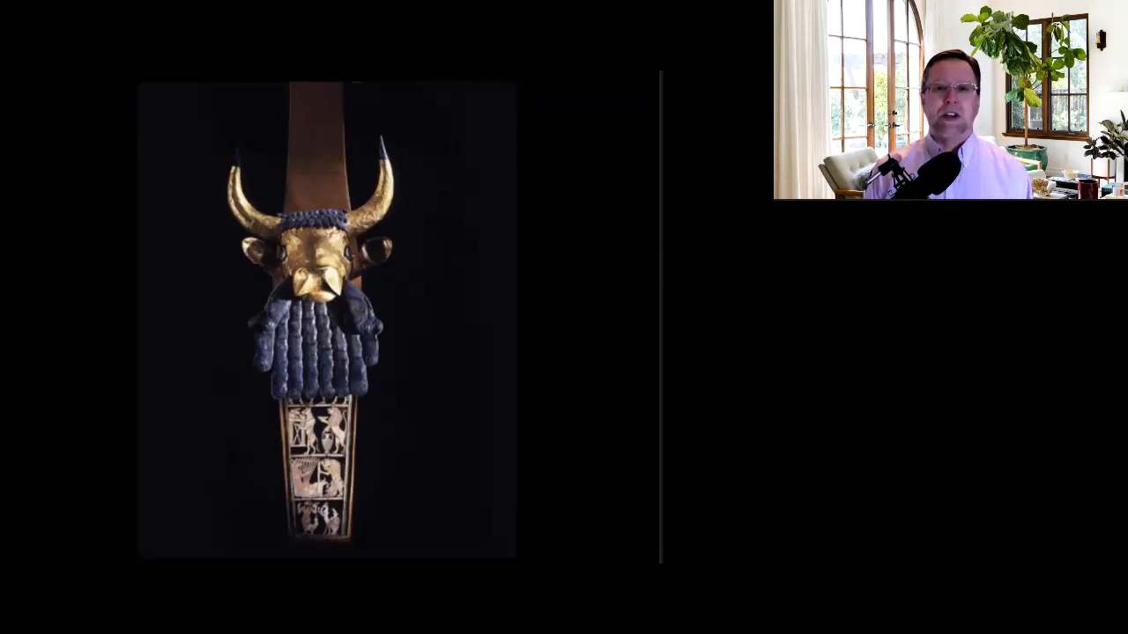
pyautogui.press('Right')
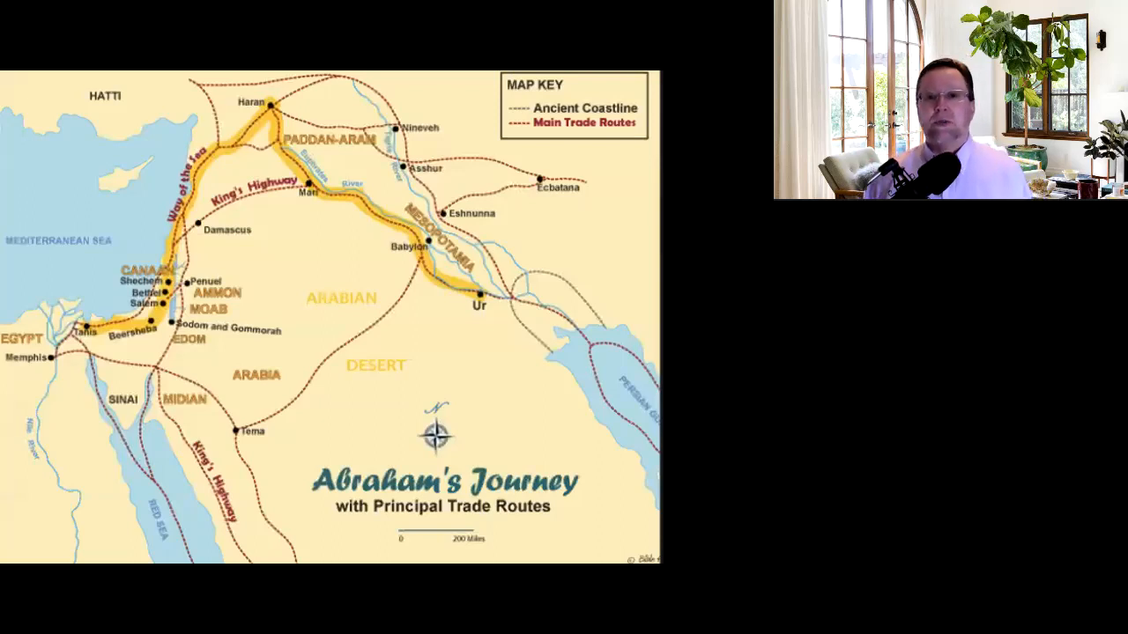